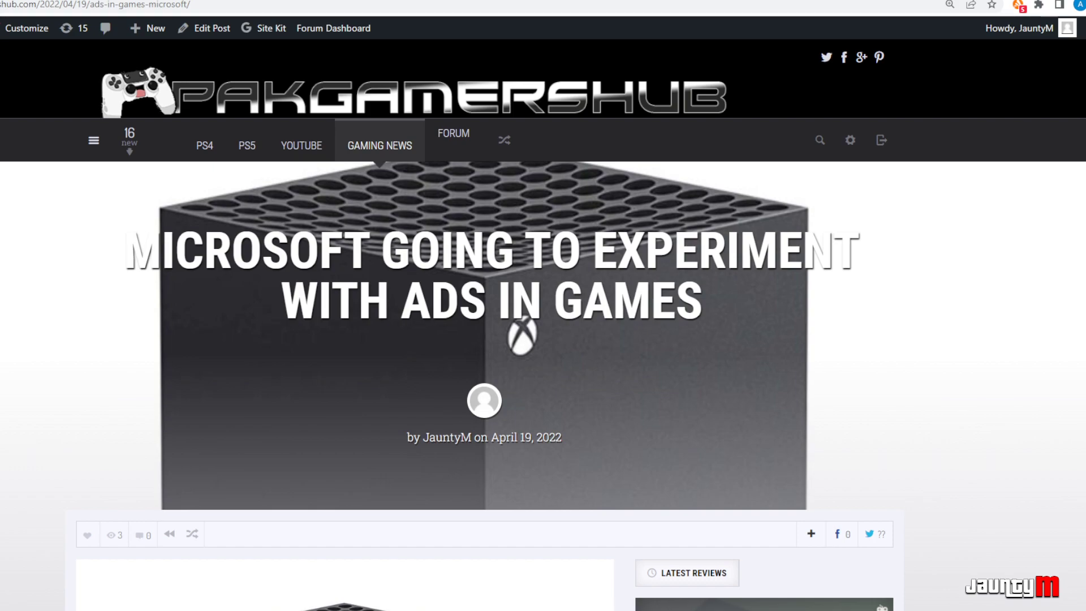
mouse_move(638, 432)
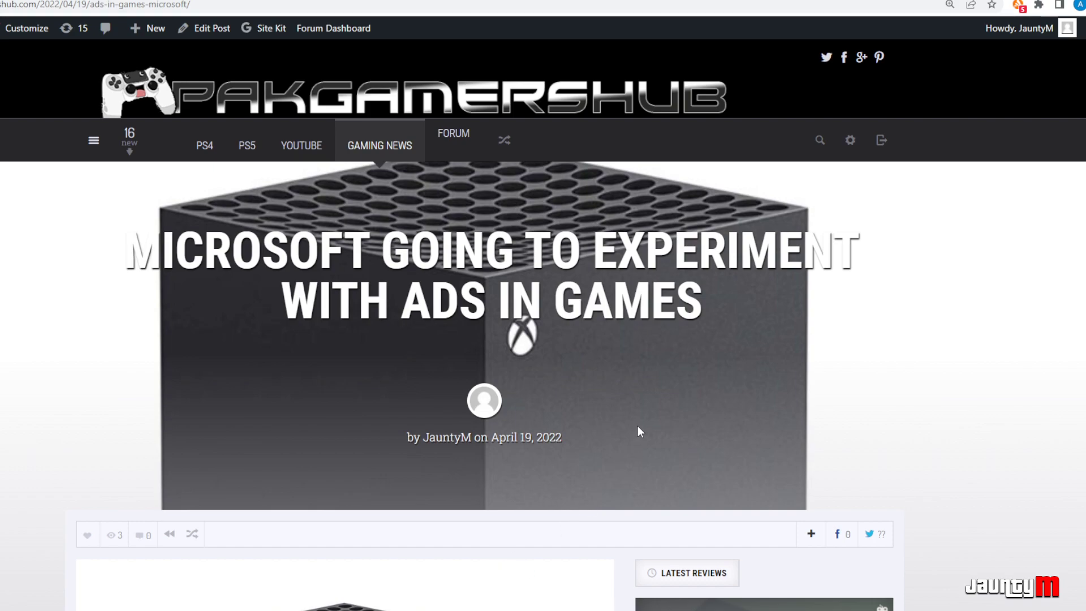
mouse_move(663, 426)
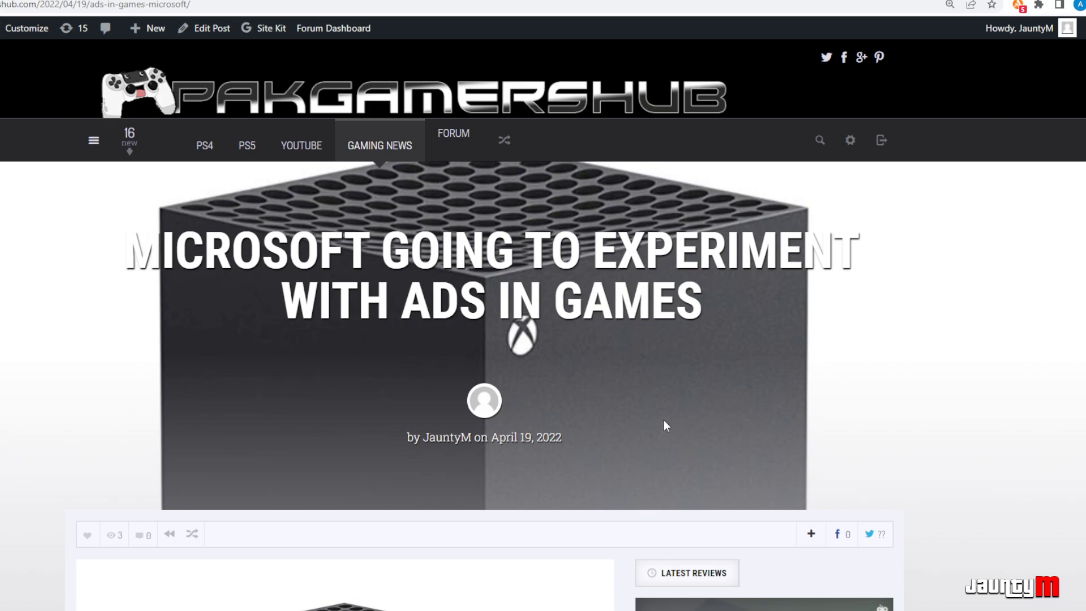
mouse_move(620, 373)
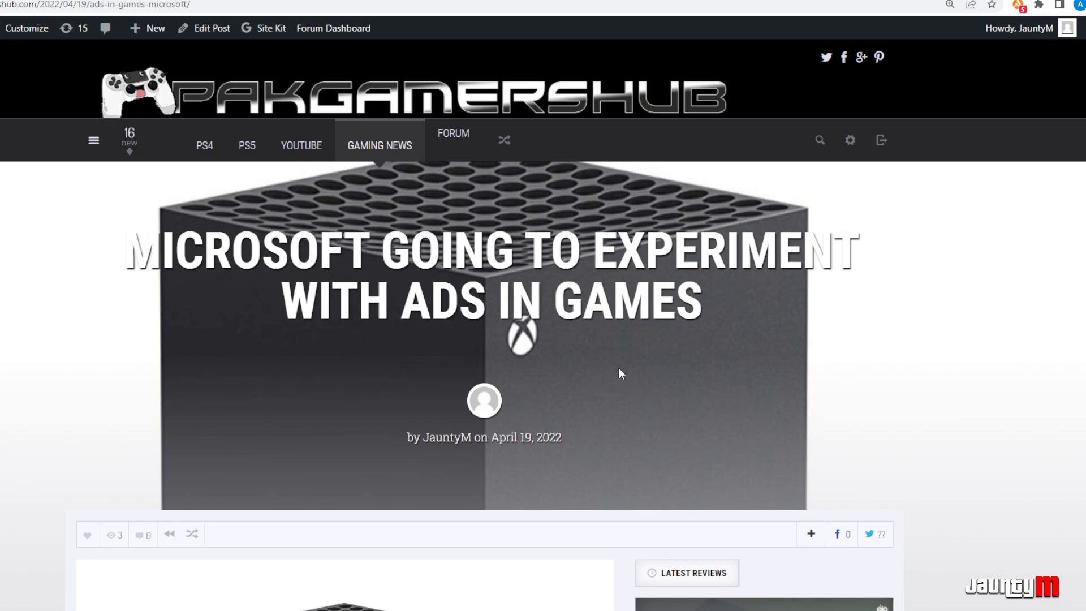
scroll(down, 3)
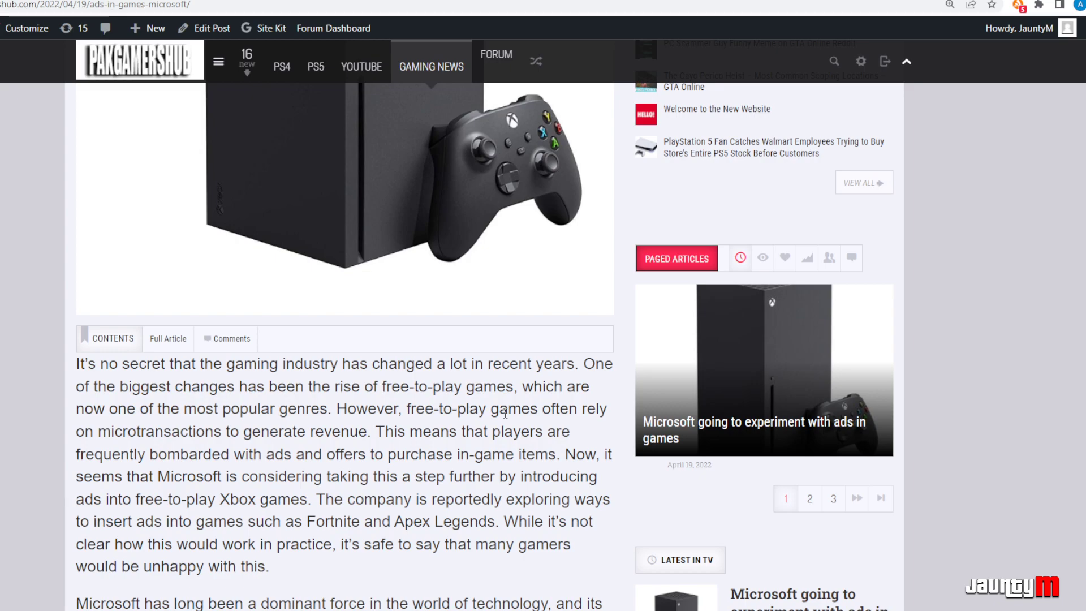
scroll(down, 3)
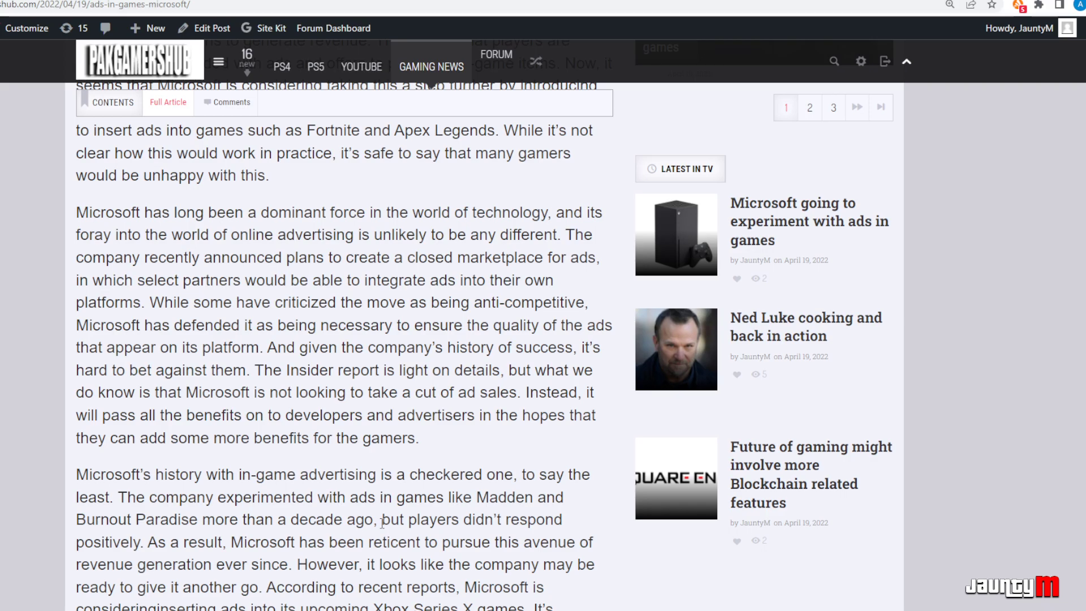
scroll(down, 3)
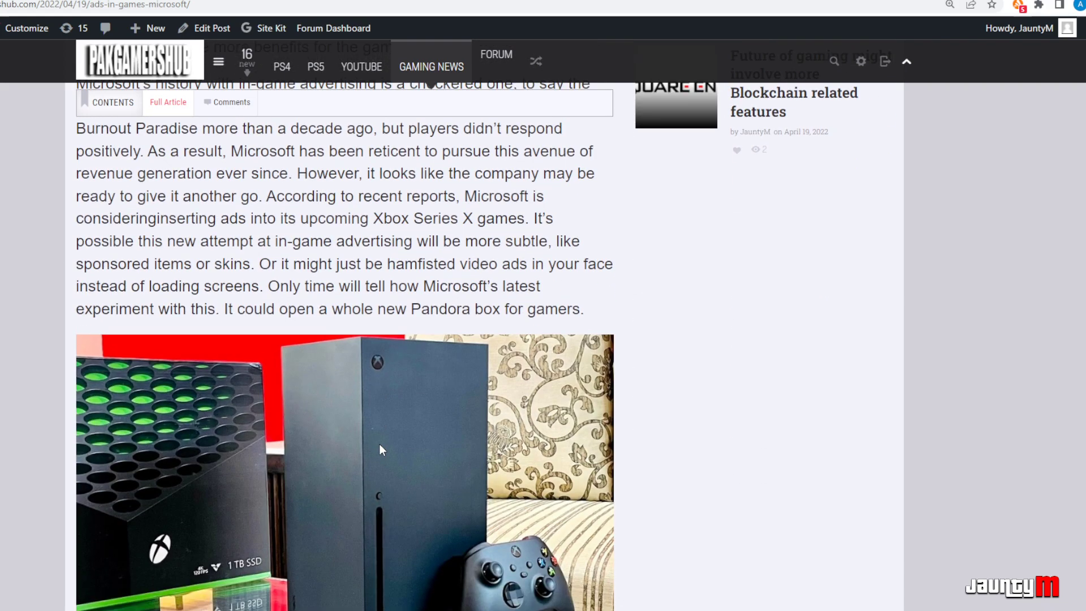
scroll(down, 3)
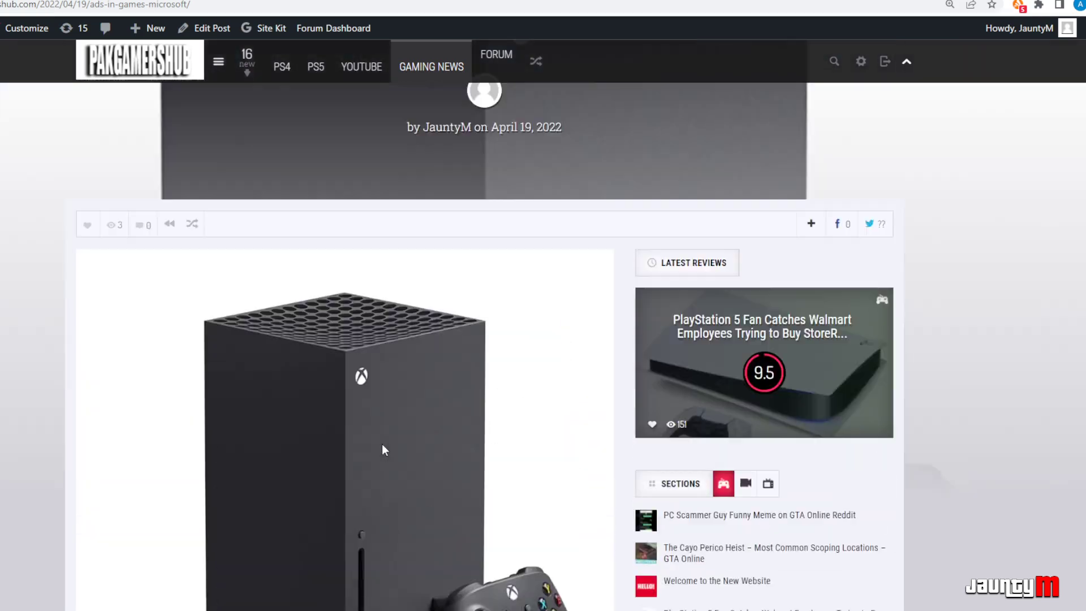
scroll(up, 3)
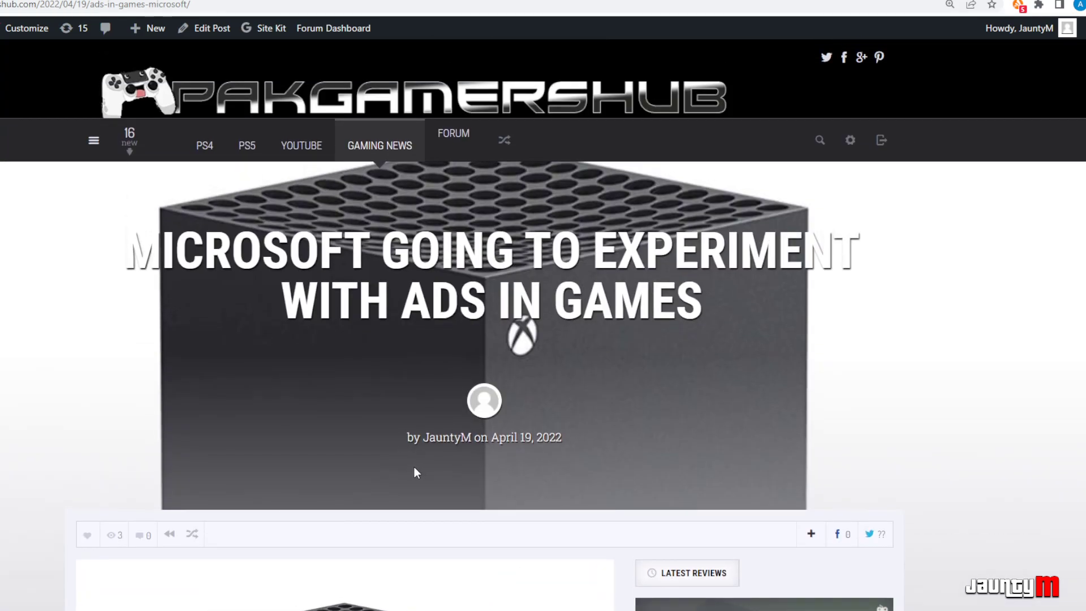
scroll(down, 3)
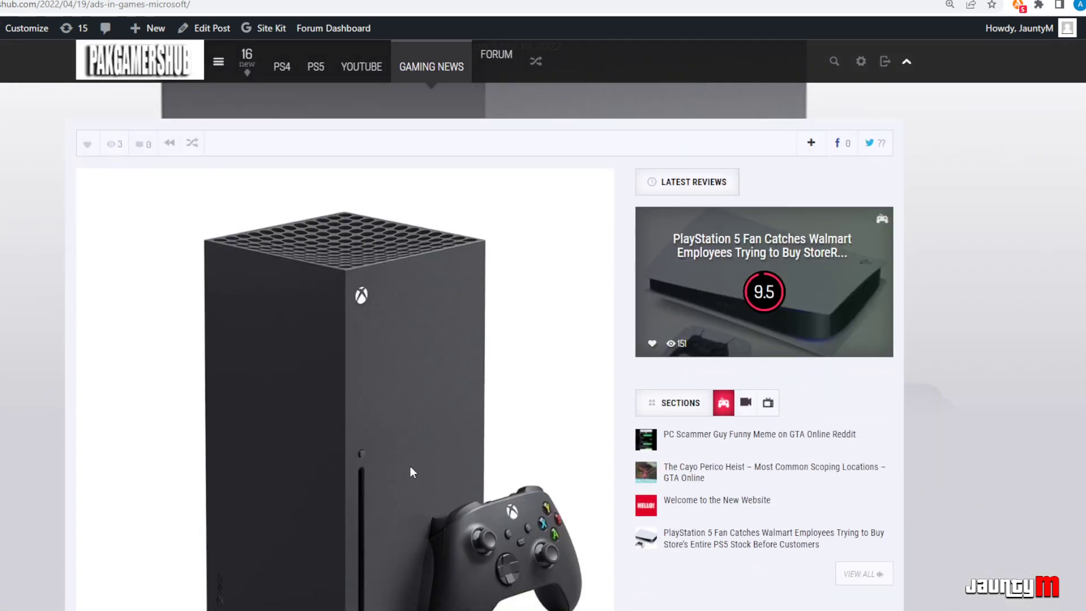
scroll(down, 3)
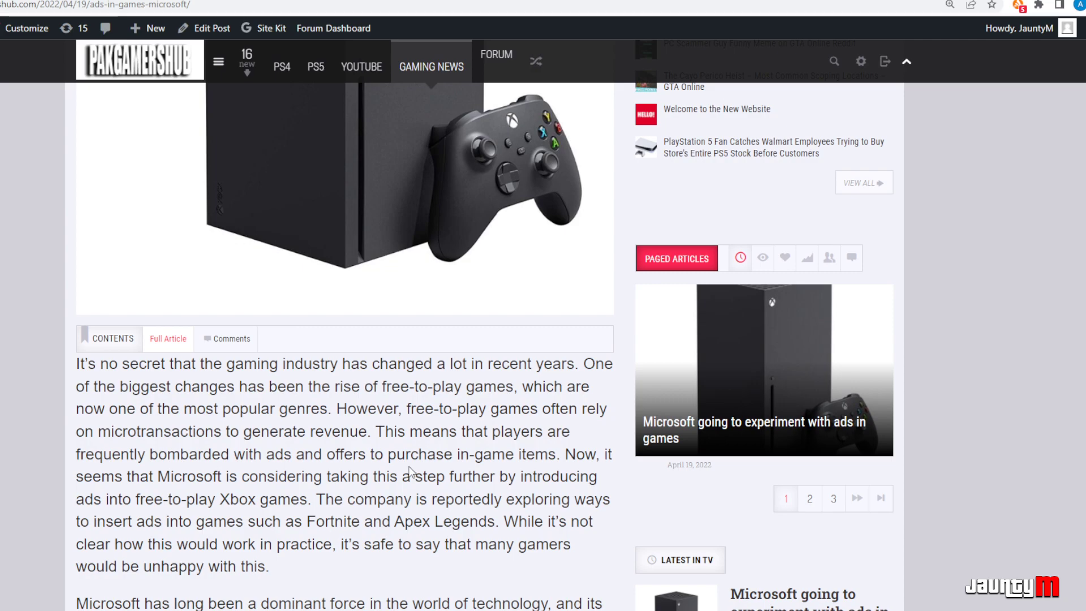